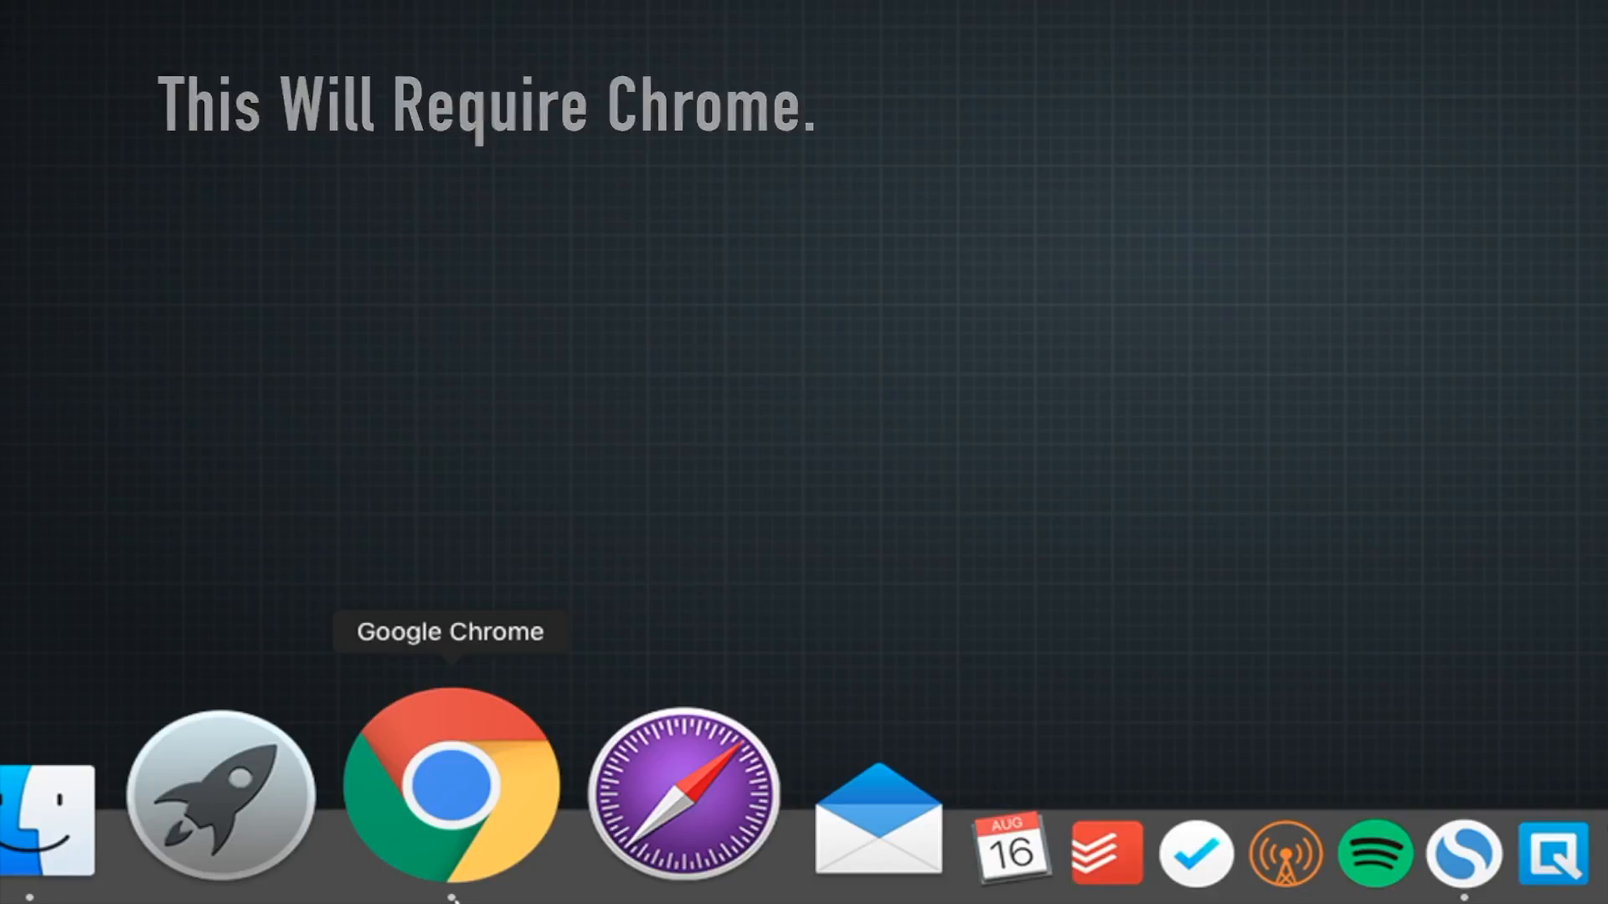
# Launch Quip in Chrome and start a new Evernote import from the New Document menu
pyautogui.click(450, 786)
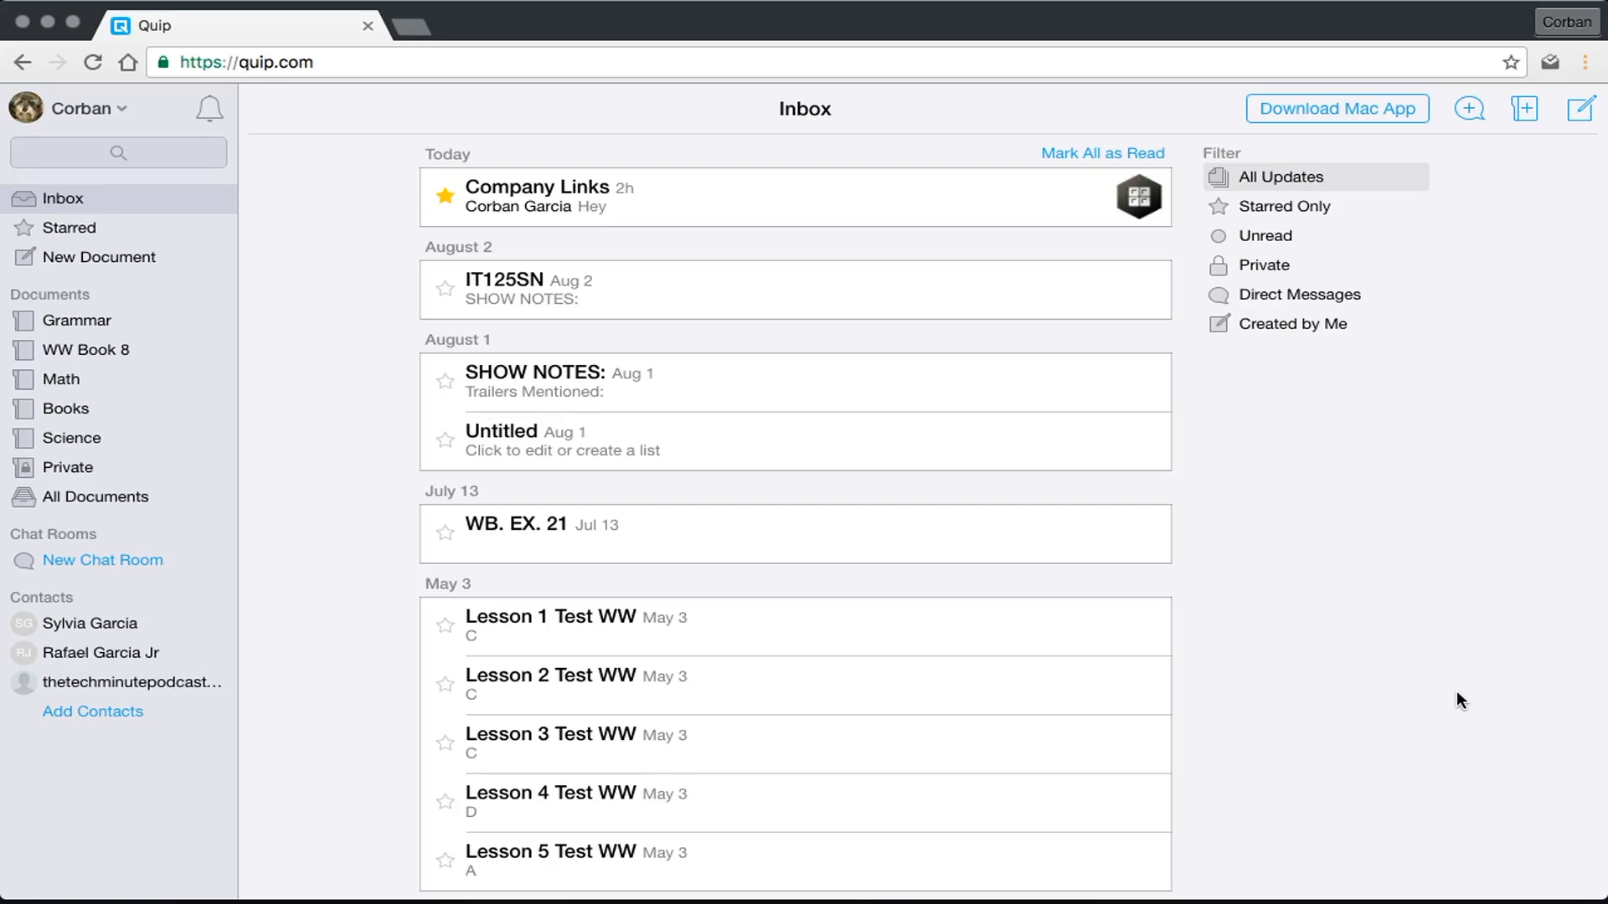
pyautogui.click(1470, 108)
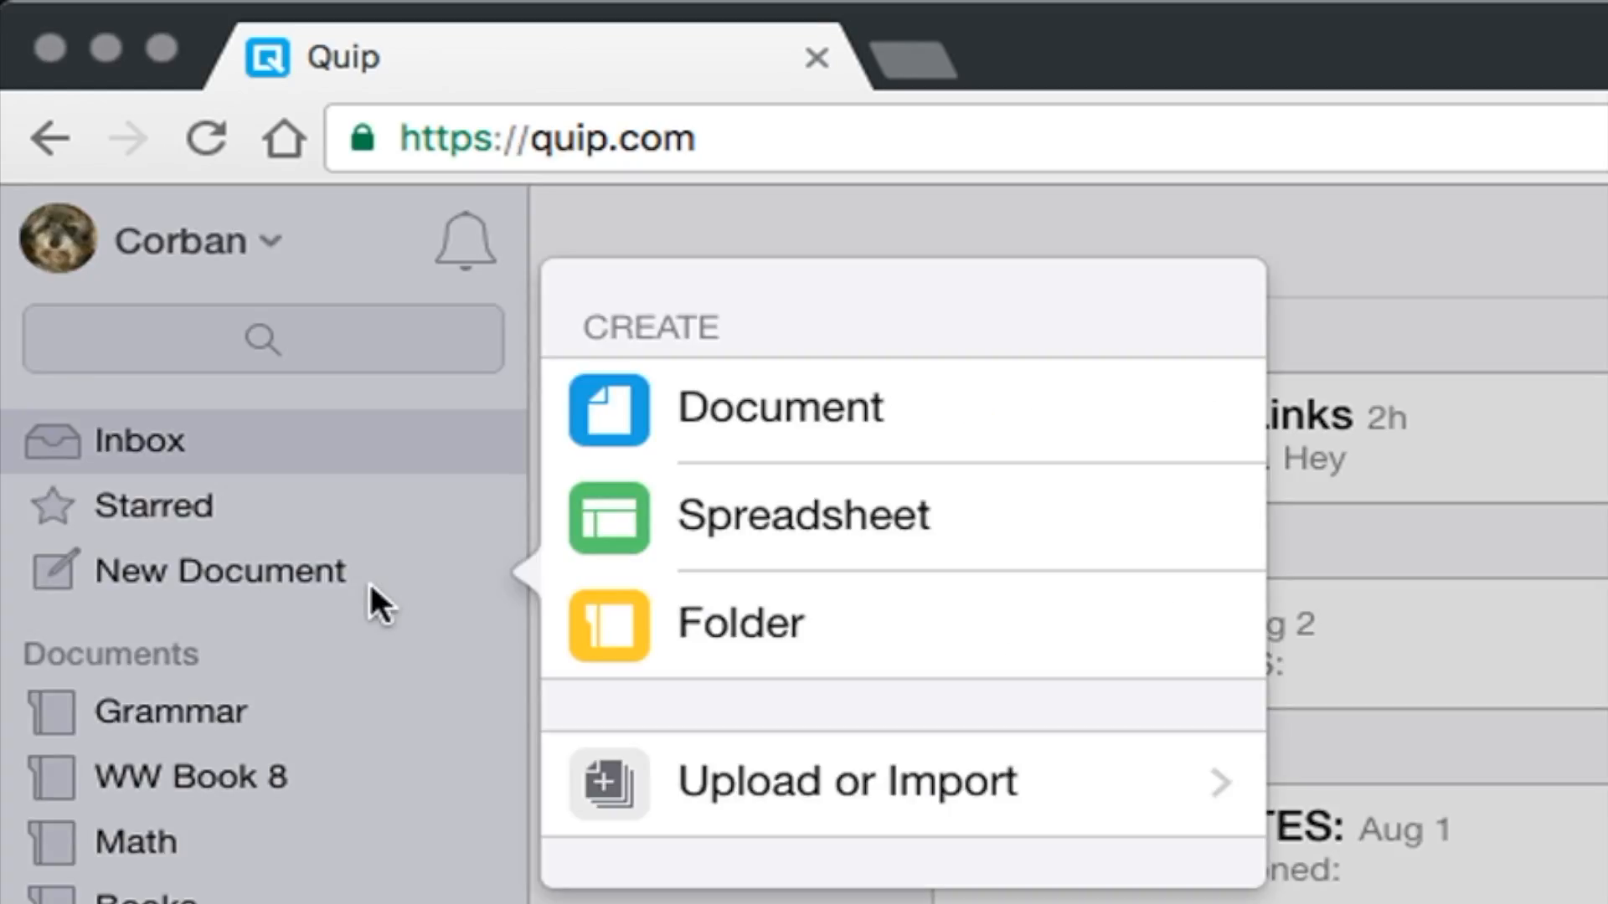
pyautogui.click(846, 781)
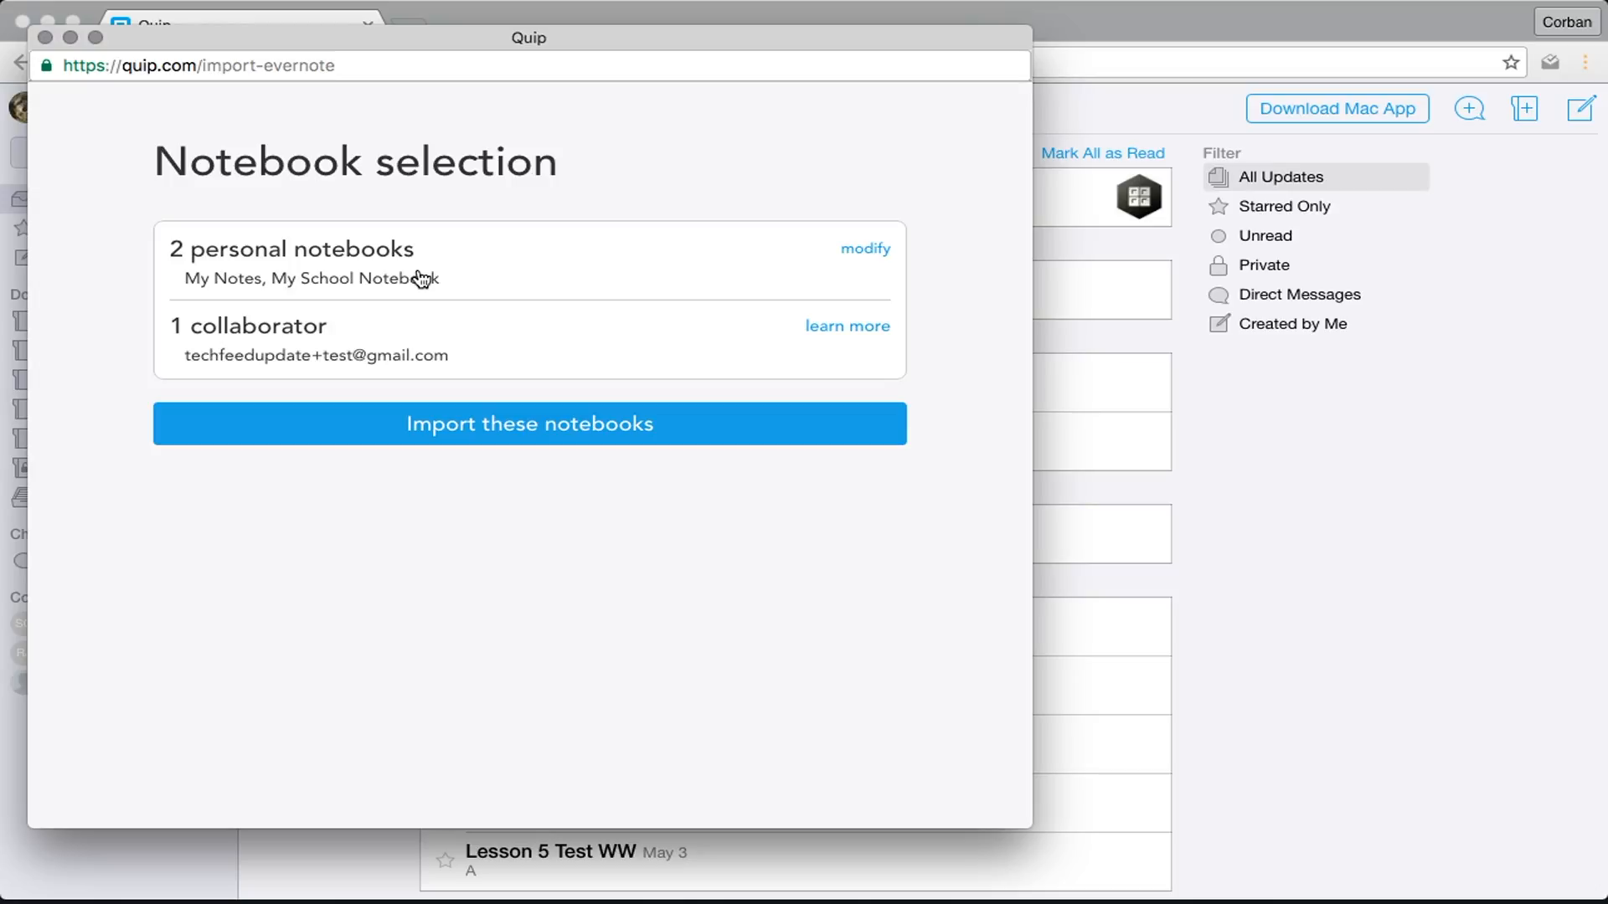
# Deselect My School Notebook and import only the My Notes notebook
pyautogui.click(866, 248)
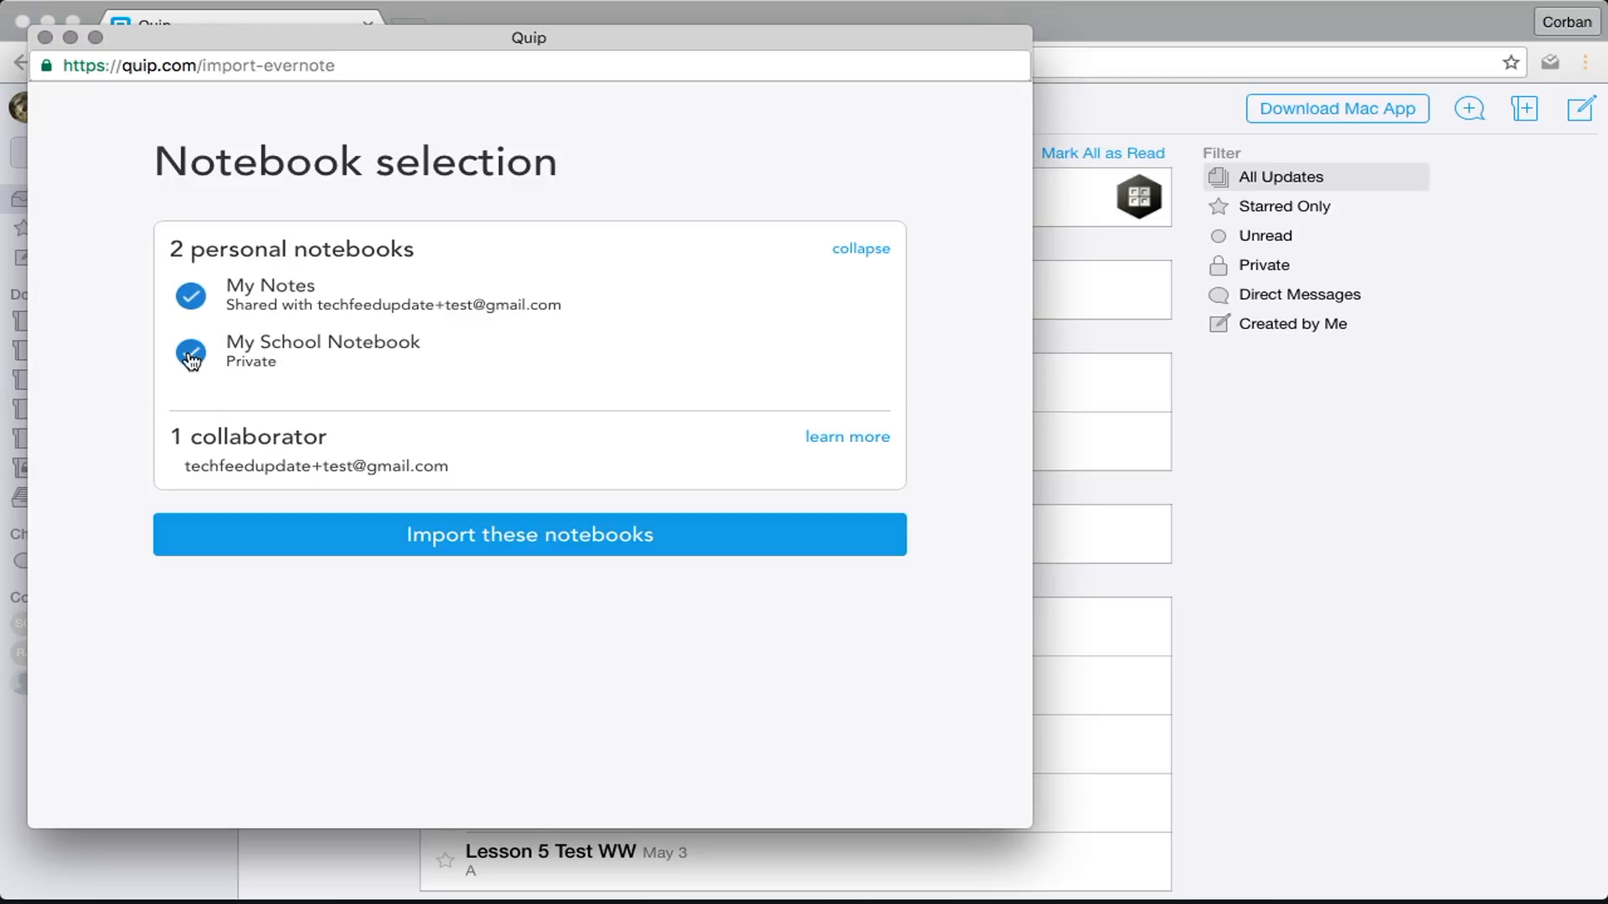
pyautogui.click(191, 352)
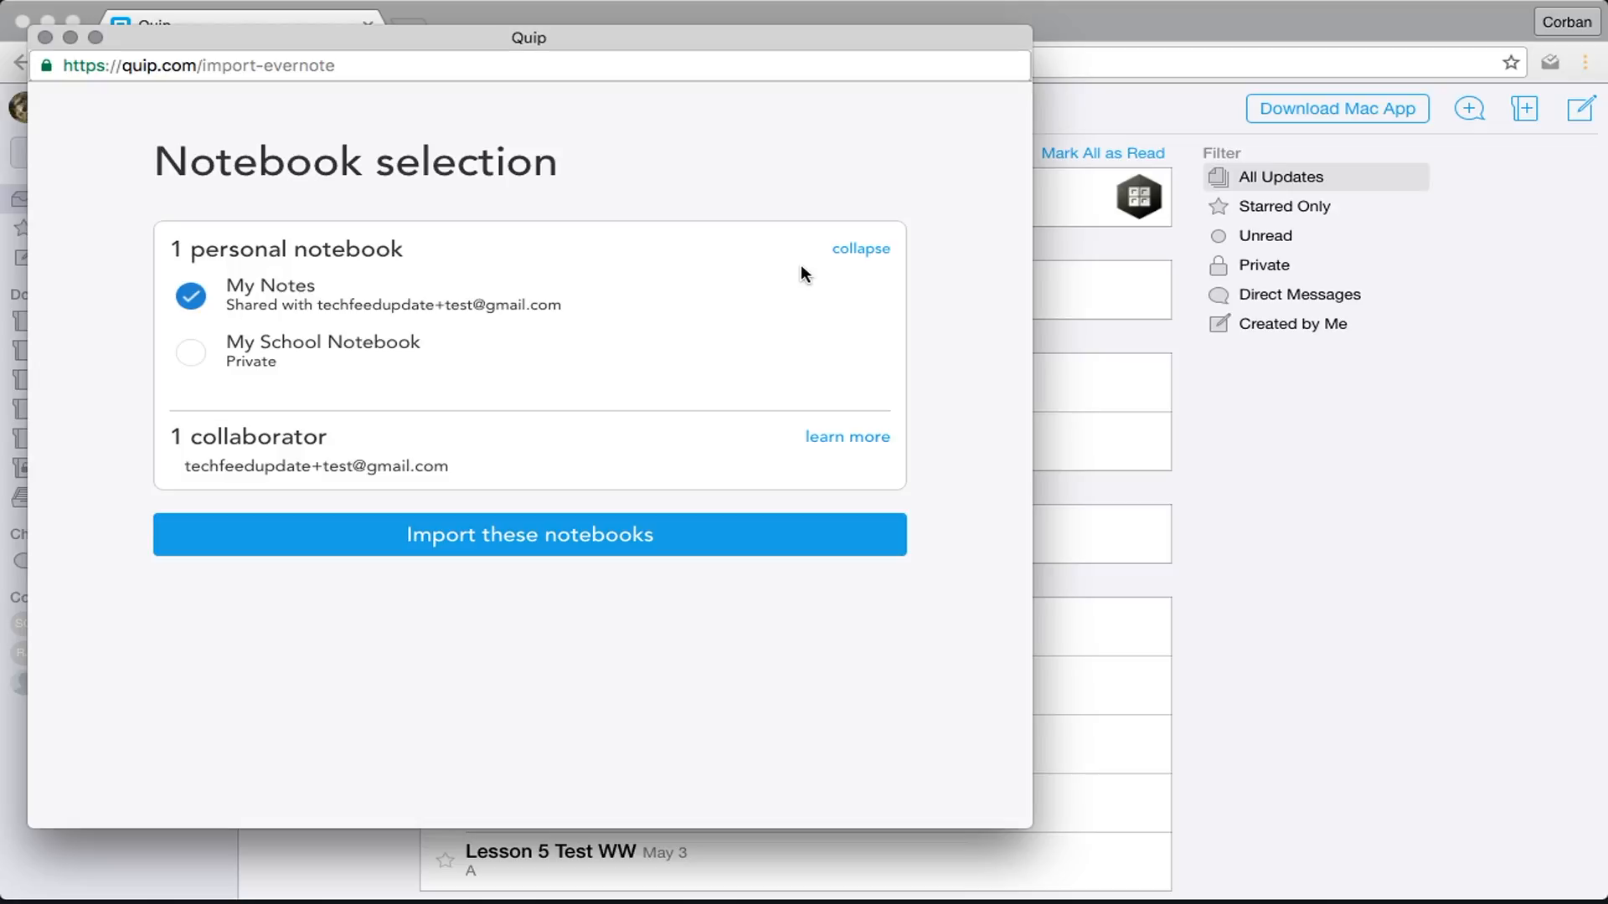
pyautogui.click(861, 248)
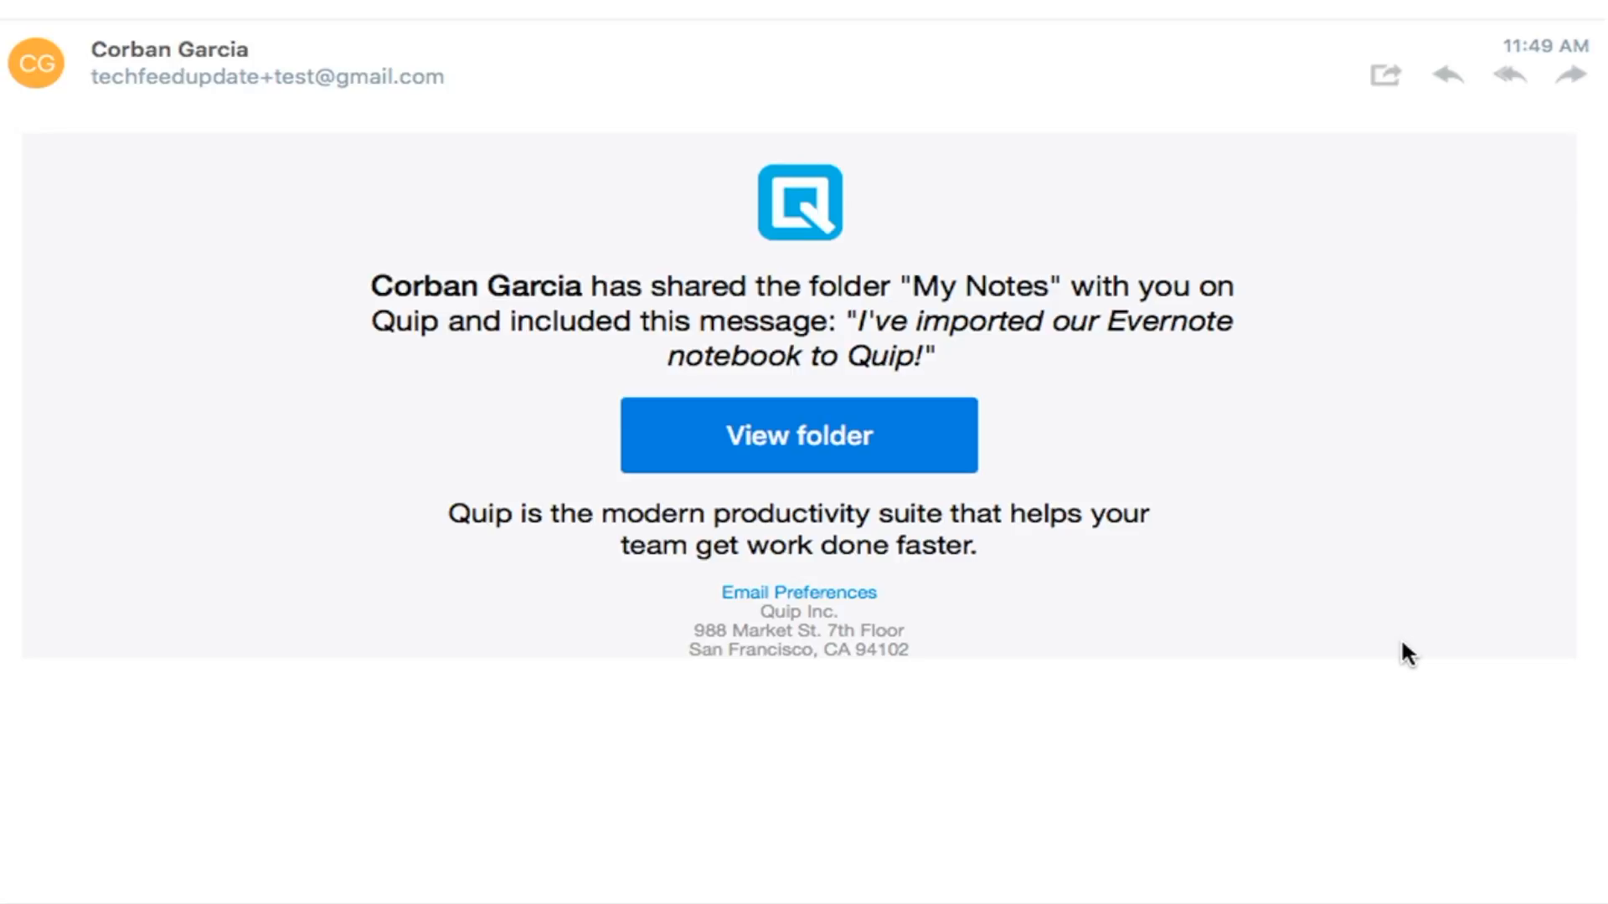
# Follow the share email's View folder link to the My Notes folder in Quip
pyautogui.click(798, 435)
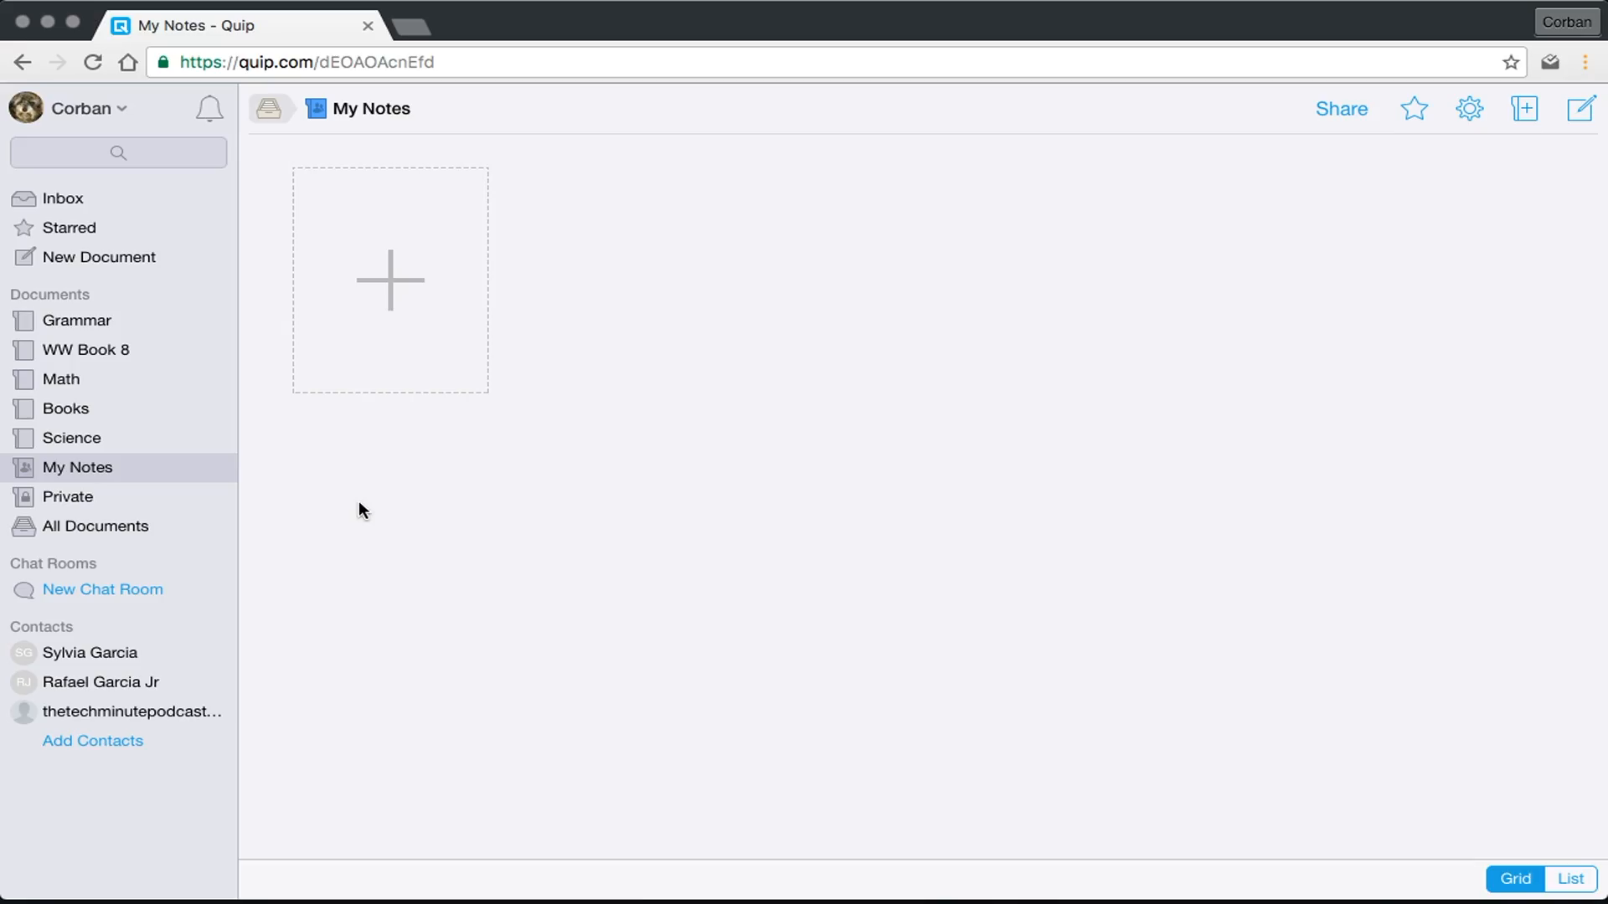